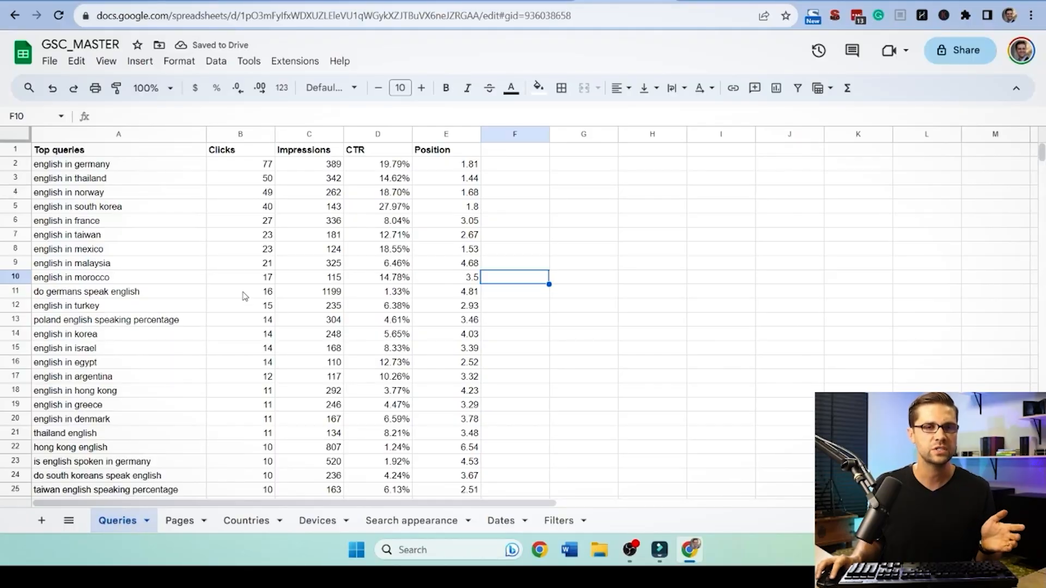
Review the Pages sheet, then the Queries sheet's top query 'english in germany' and its figures.
click(178, 521)
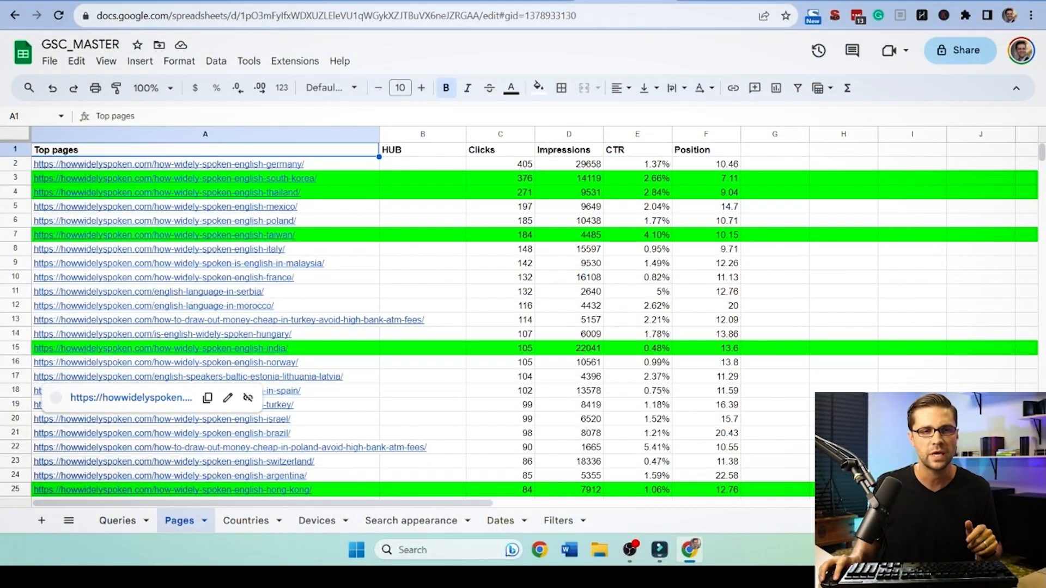
click(117, 521)
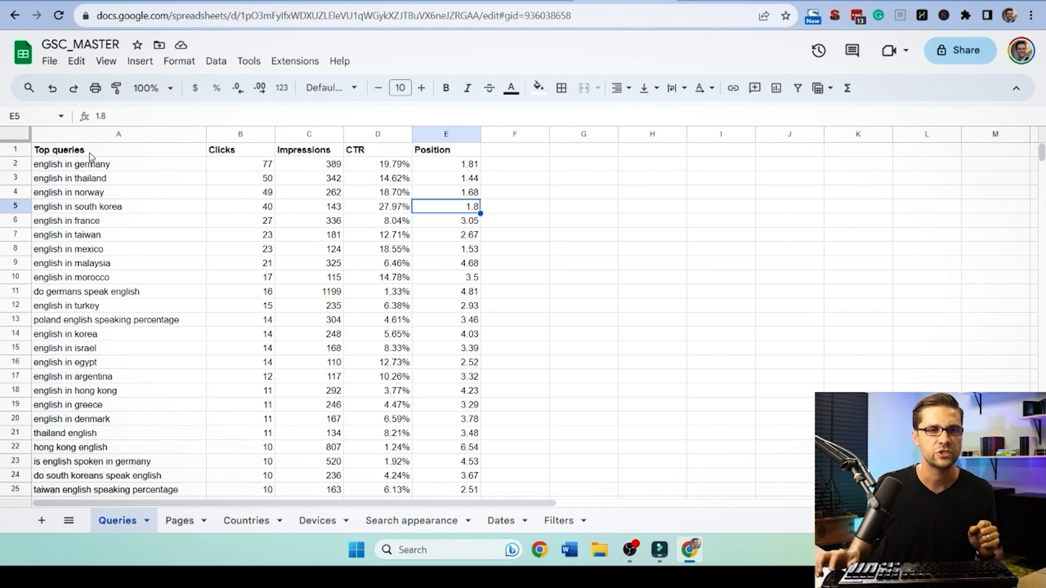
click(71, 164)
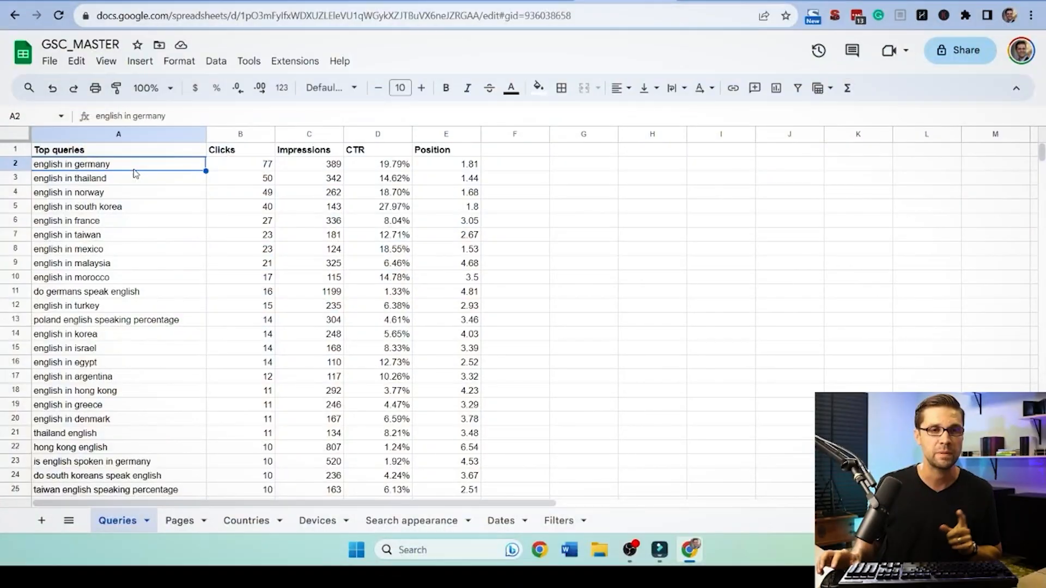
click(308, 164)
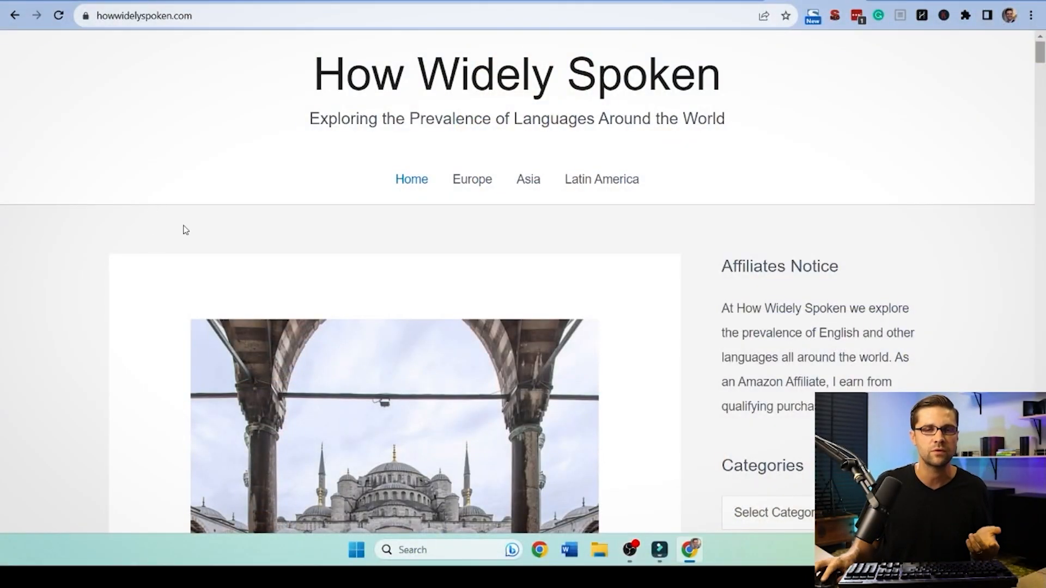
Load the site's /sitemap.xml index, then return to the ChatGPT top-queries clicks chart.
scroll(down, 3)
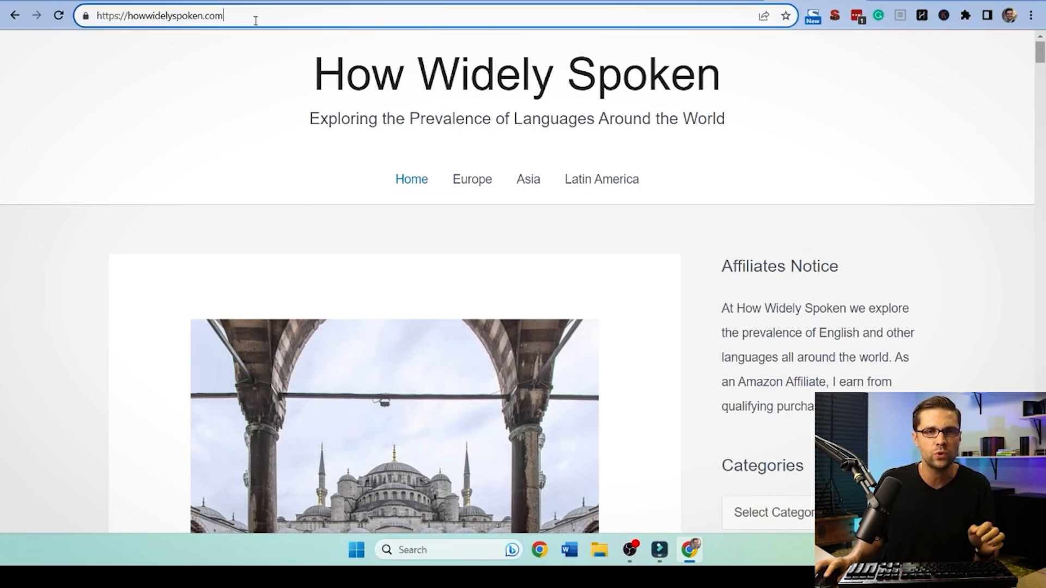
text(/sitemap.xml)
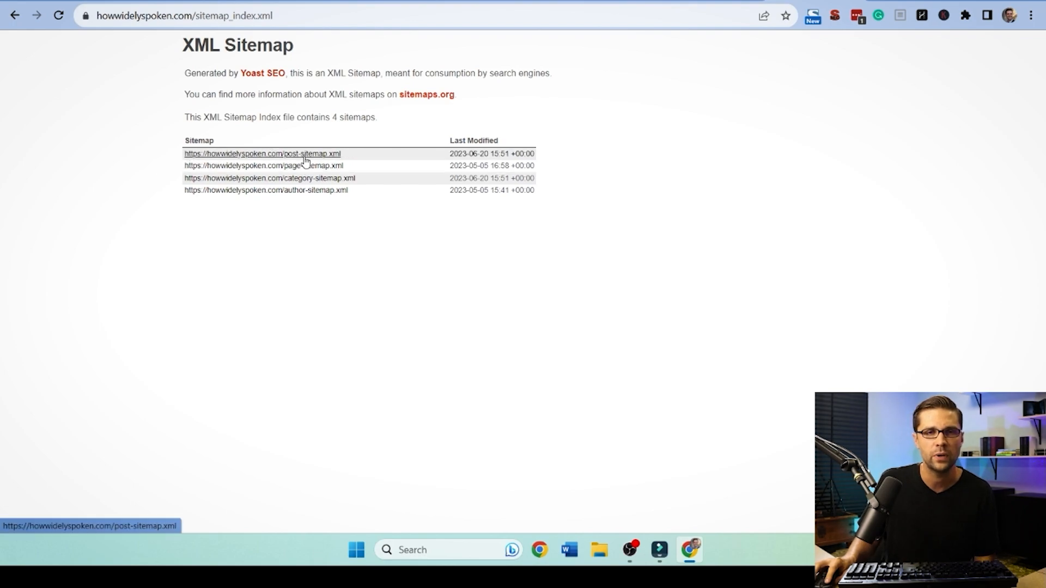
click(262, 153)
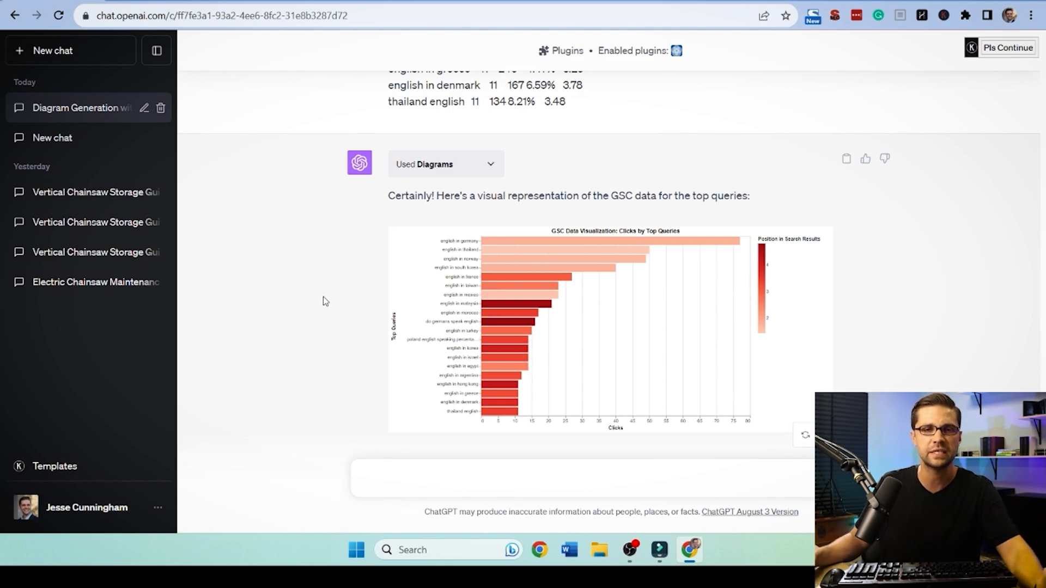
scroll(down, 3)
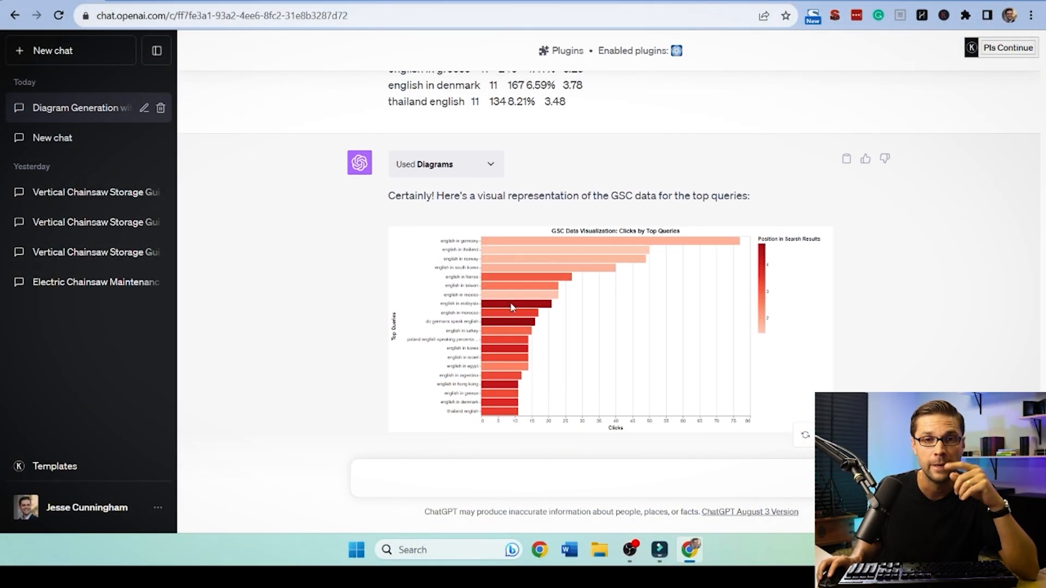
scroll(down, 3)
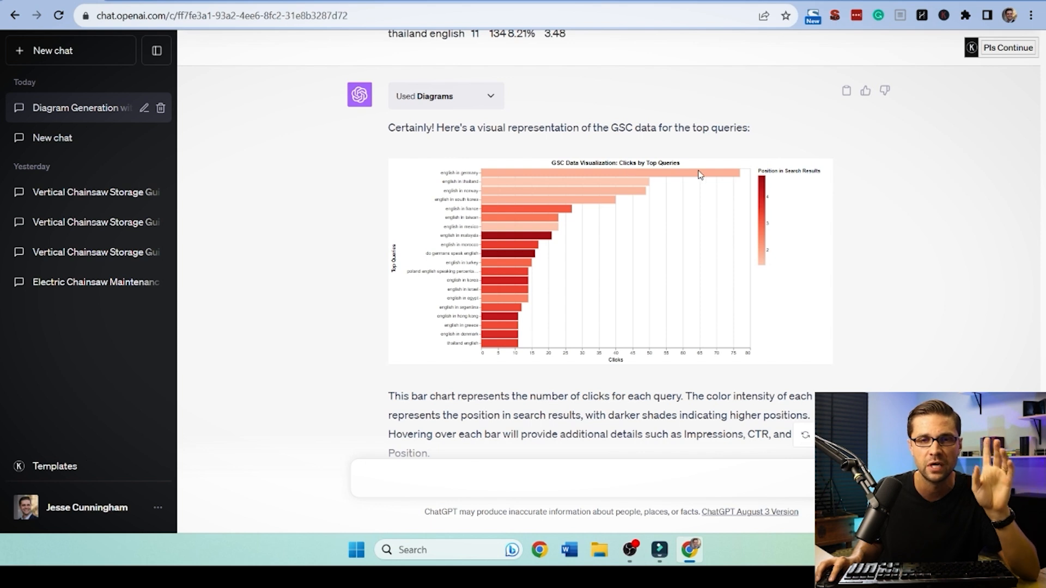
mouse_move(467, 182)
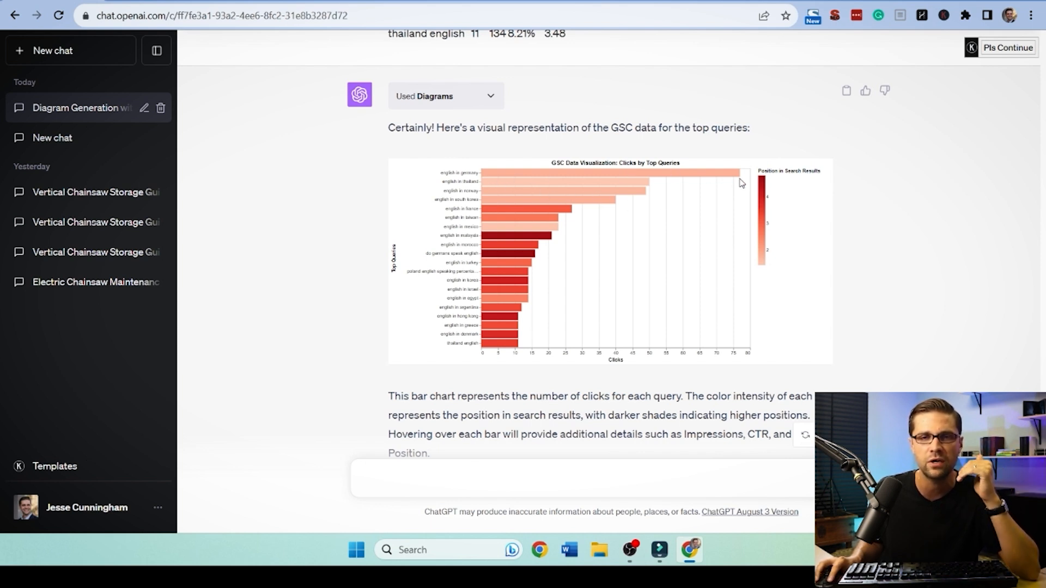
mouse_move(702, 181)
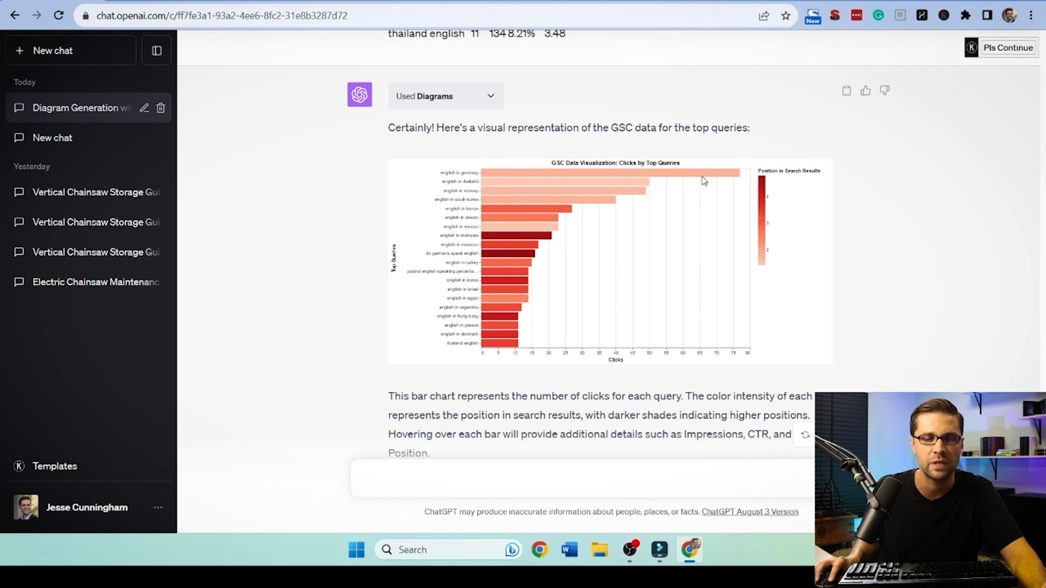
mouse_move(792, 194)
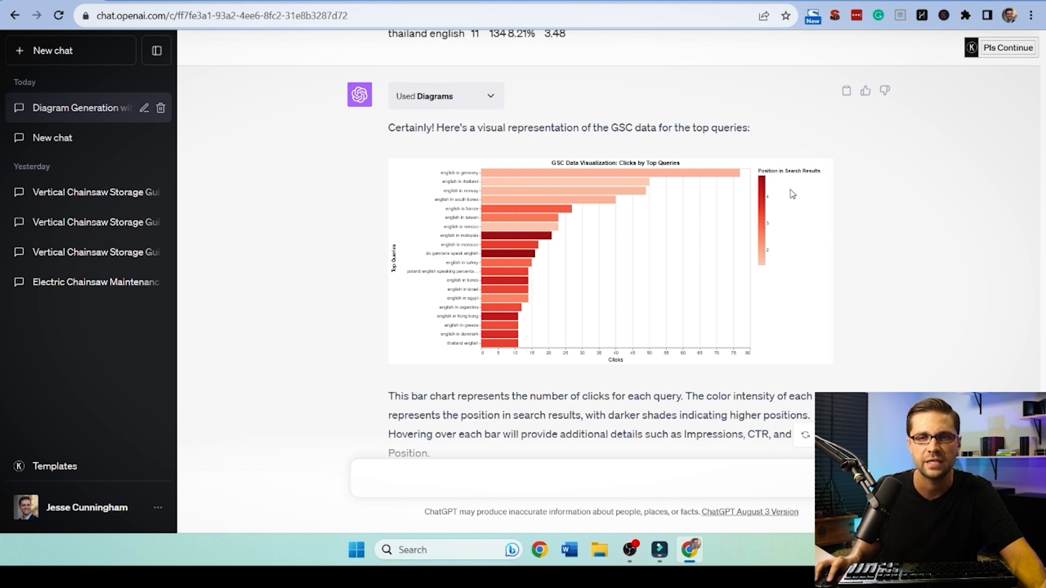
mouse_move(768, 185)
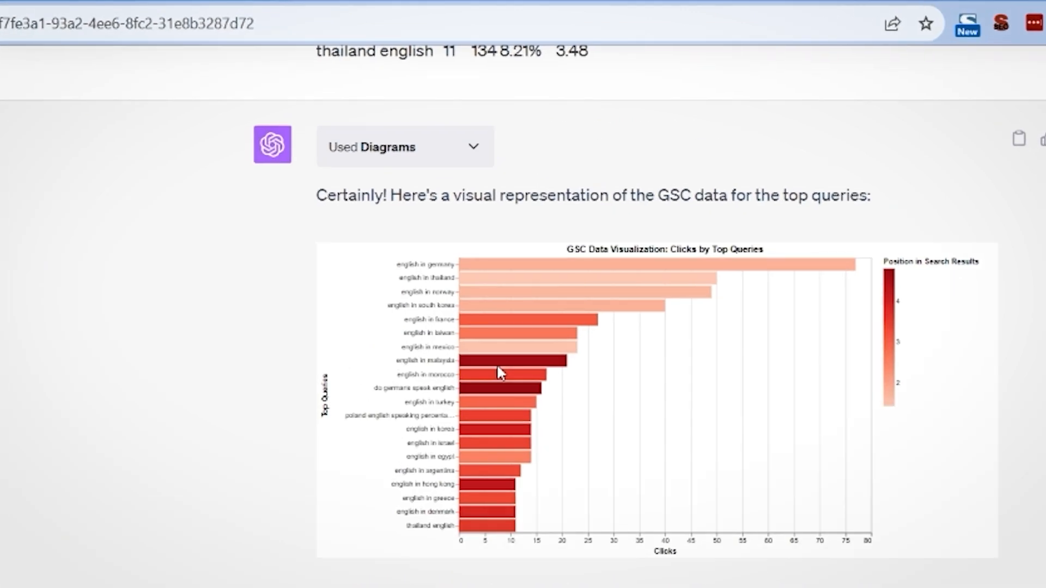
mouse_move(513, 374)
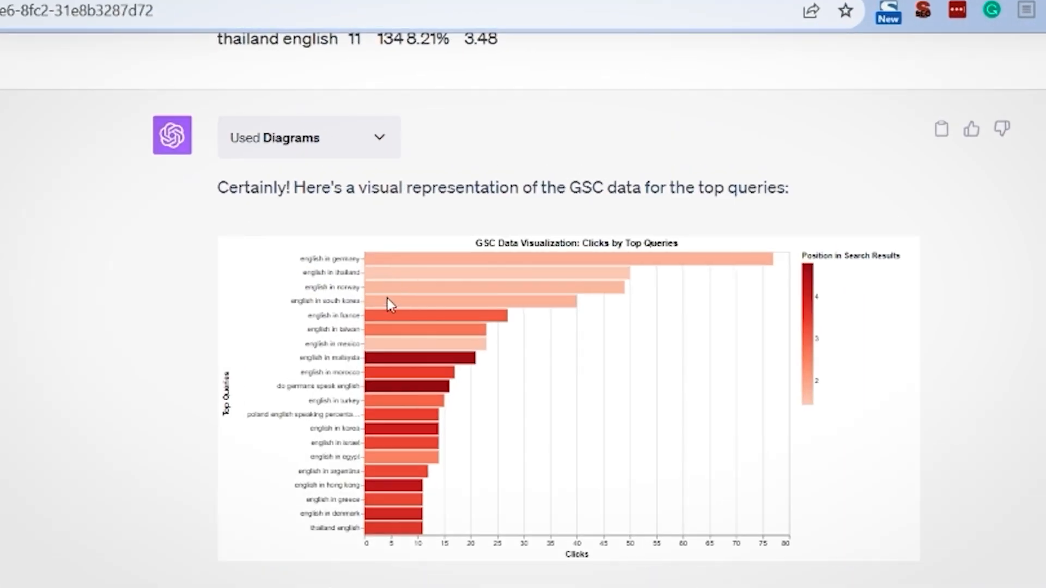
mouse_move(604, 318)
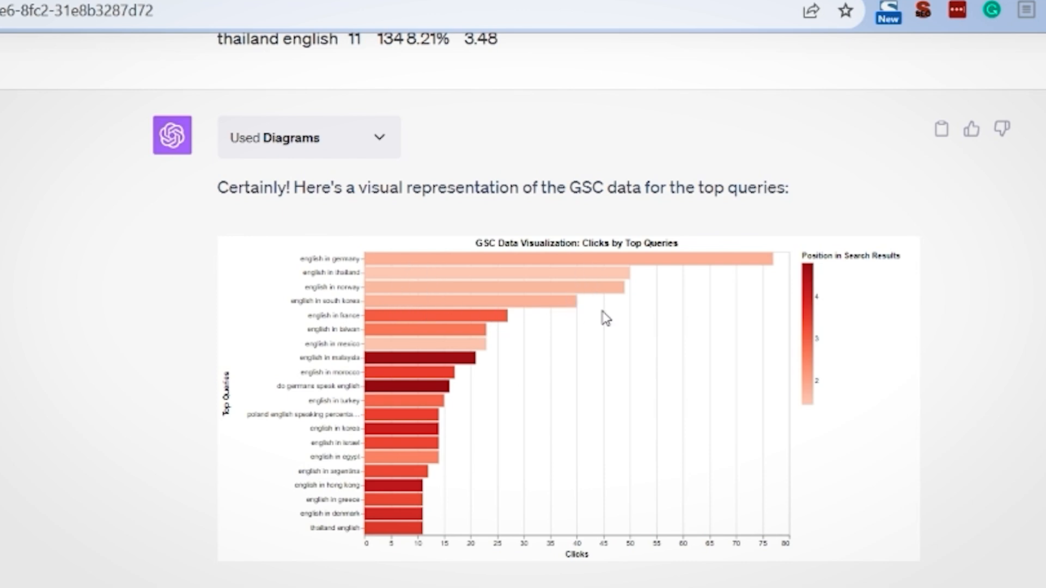
mouse_move(433, 352)
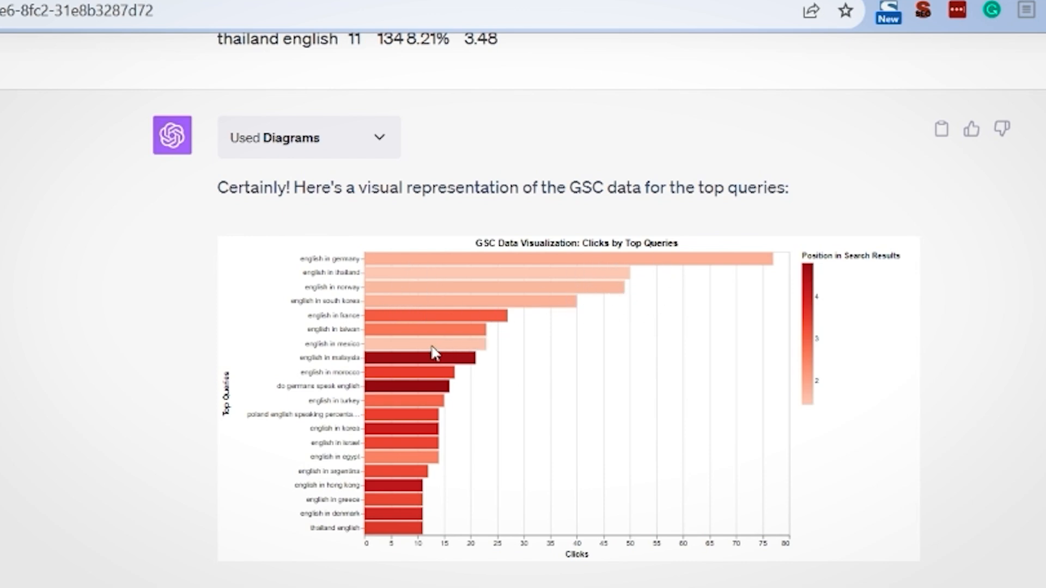
mouse_move(321, 399)
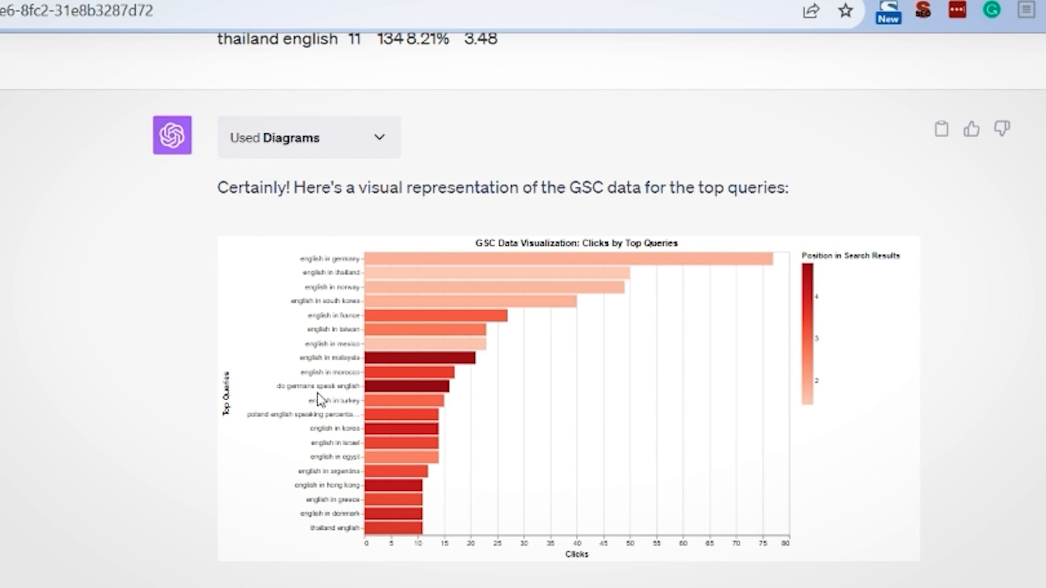
mouse_move(317, 400)
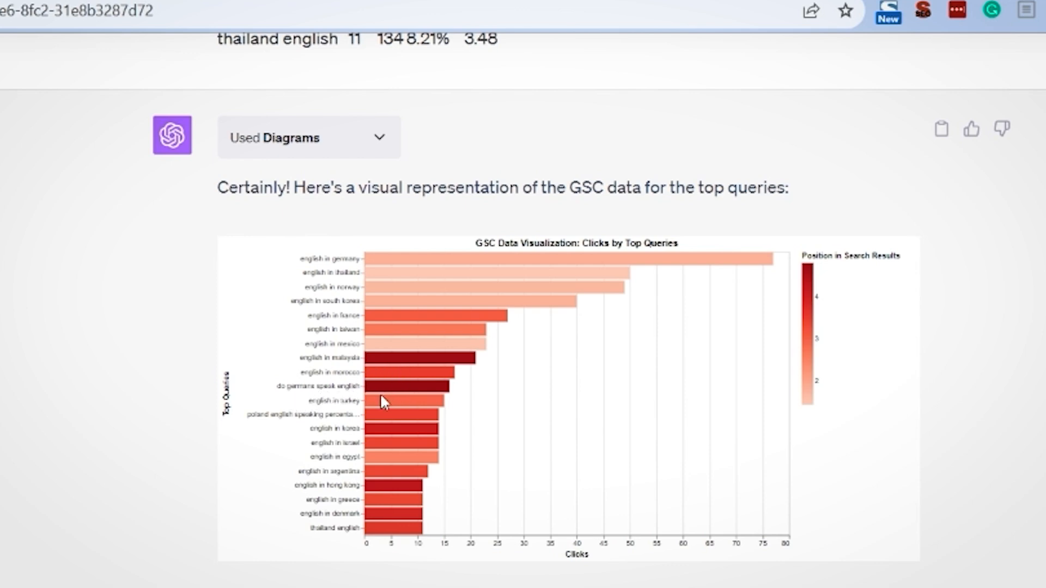
mouse_move(308, 368)
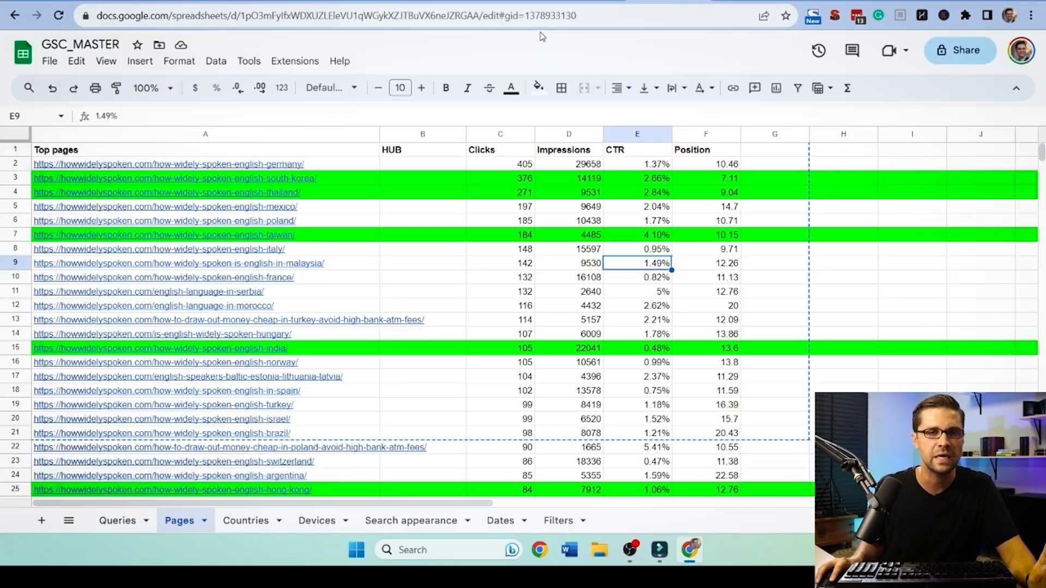
Check the Devices sheet totals, then preview the Germany page link in A2 on the Pages sheet.
click(317, 521)
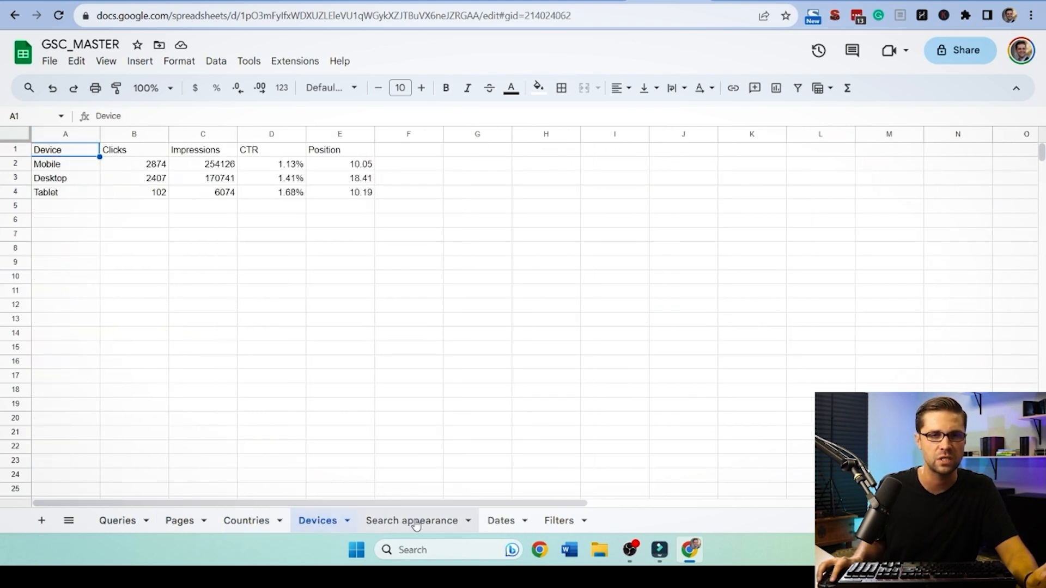
click(177, 521)
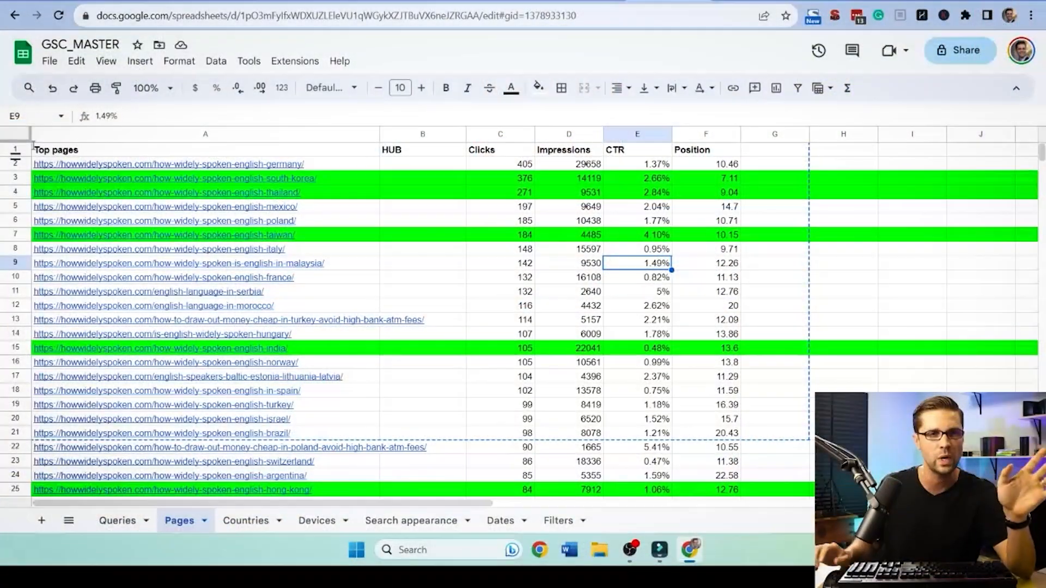
click(166, 164)
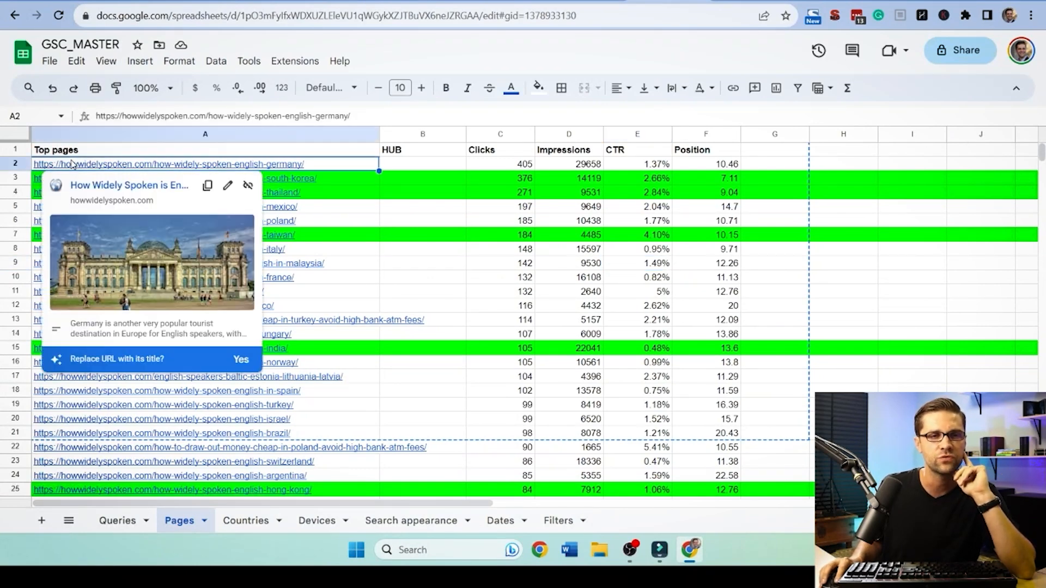
mouse_move(211, 166)
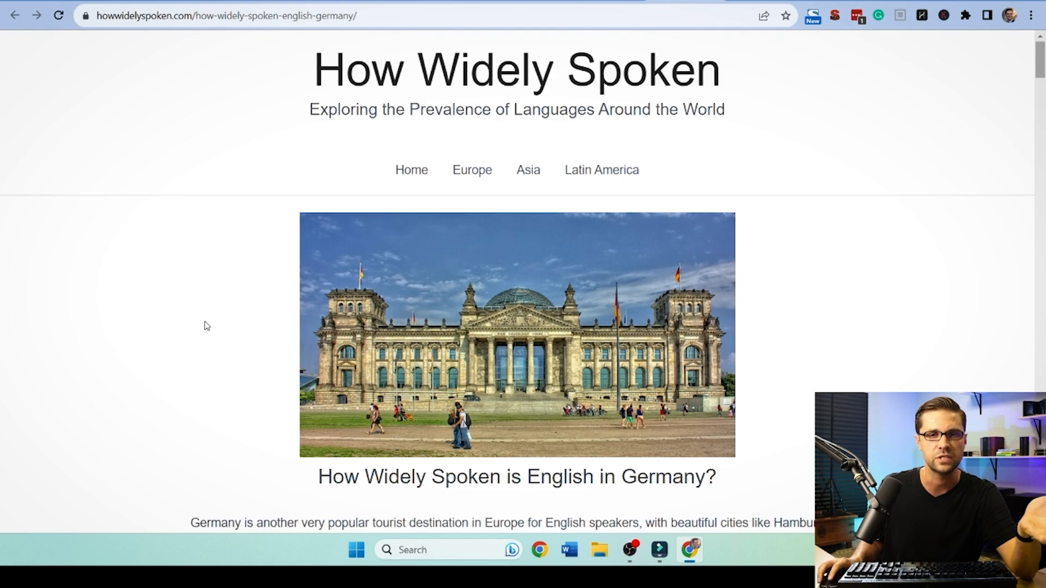
Scroll the ChatGPT chat down to the Clicks by Page bar chart.
scroll(down, 3)
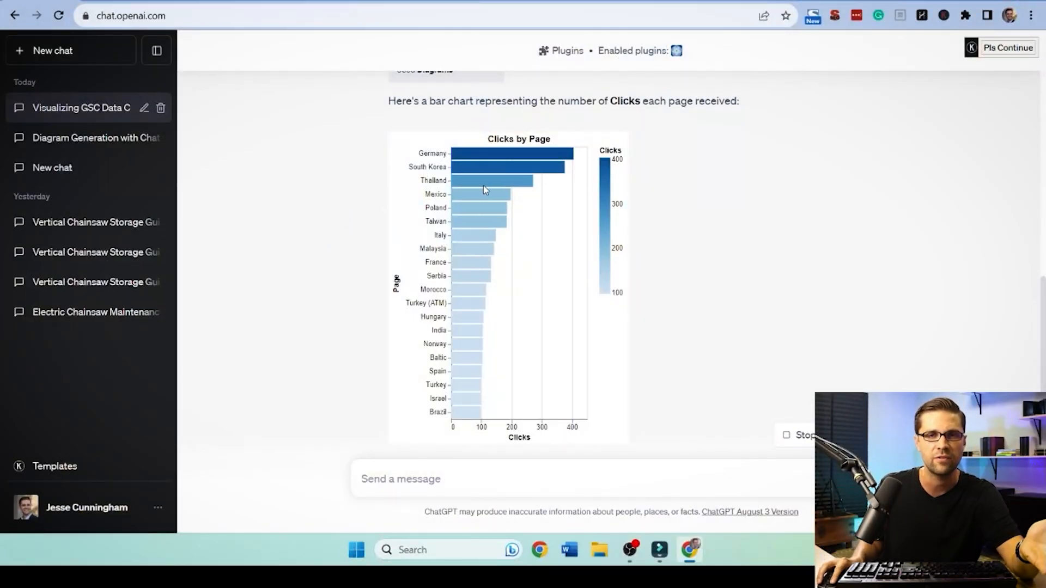
mouse_move(463, 332)
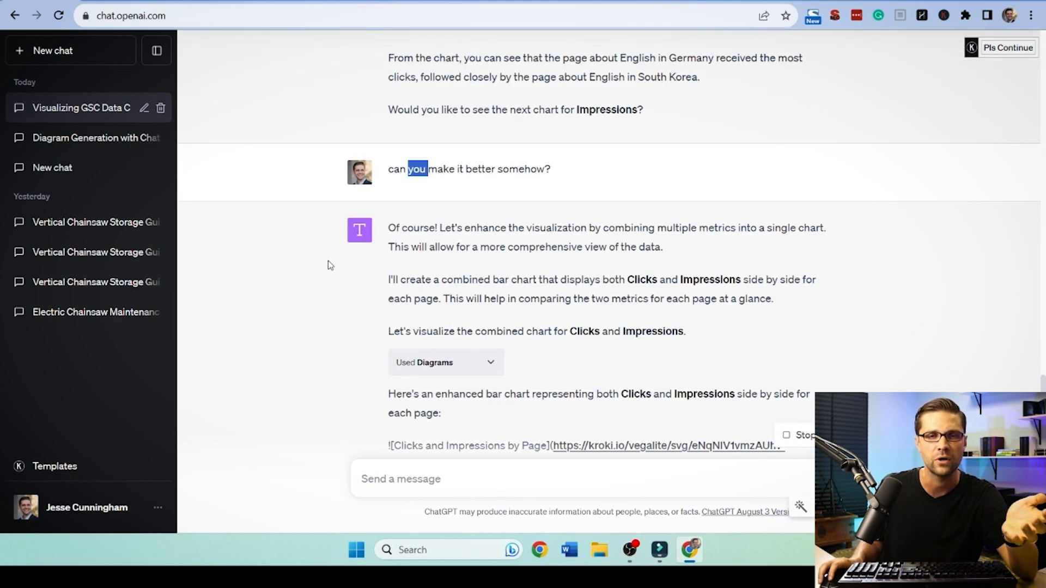
Scroll down to the combined Clicks and Impressions by Page chart and its summary.
scroll(down, 3)
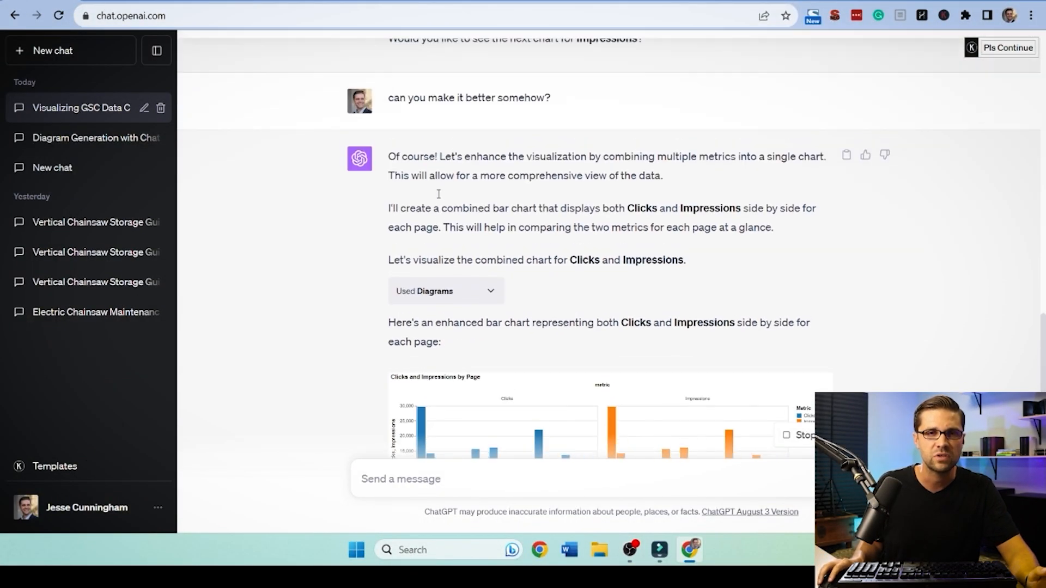
scroll(down, 3)
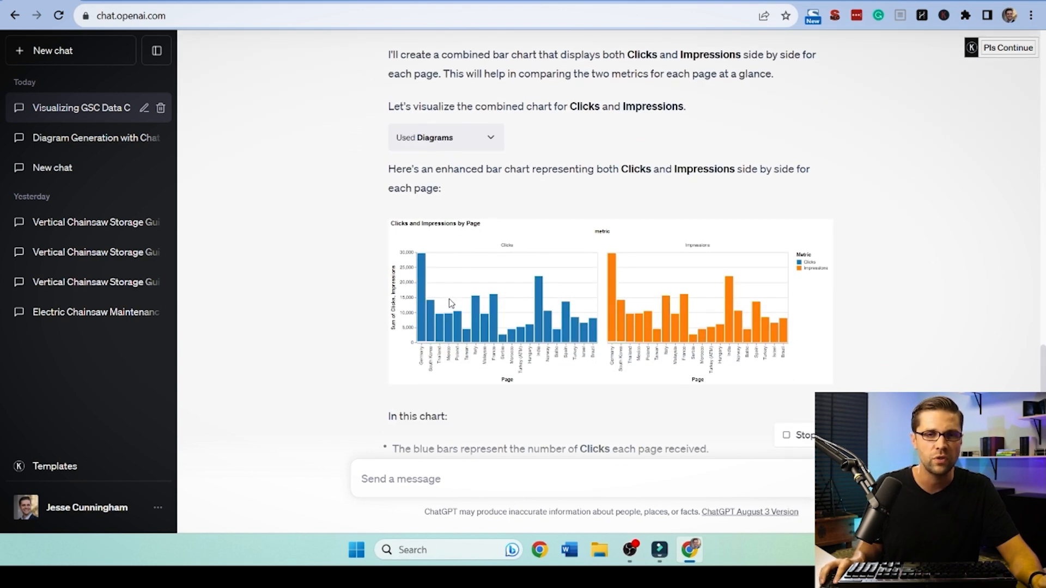
scroll(down, 3)
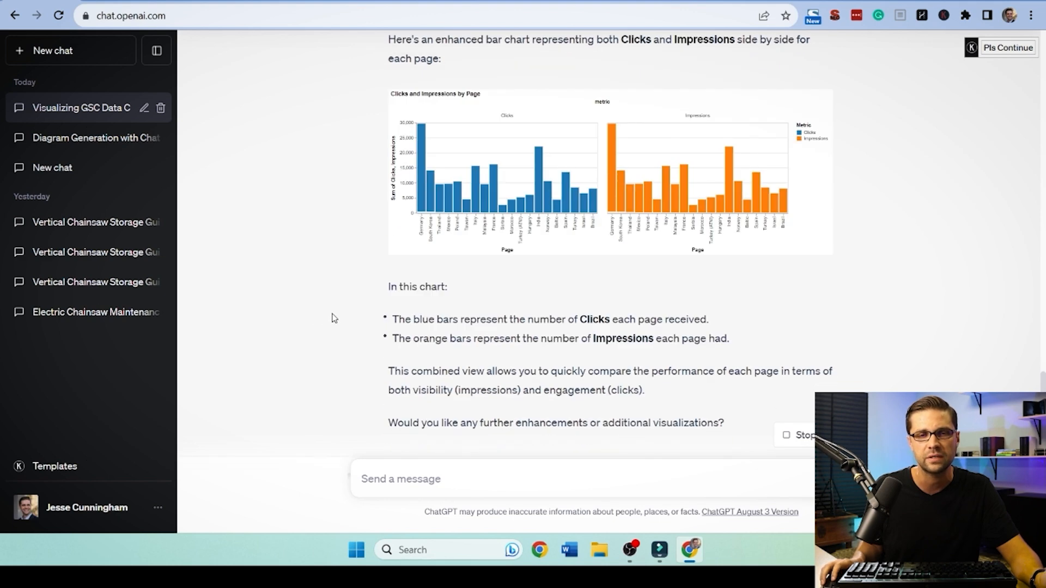